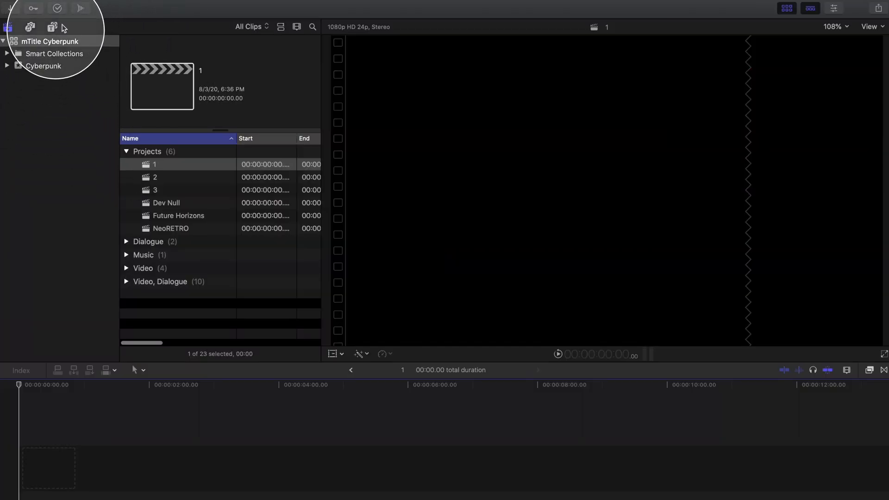
pyautogui.moveTo(52, 27)
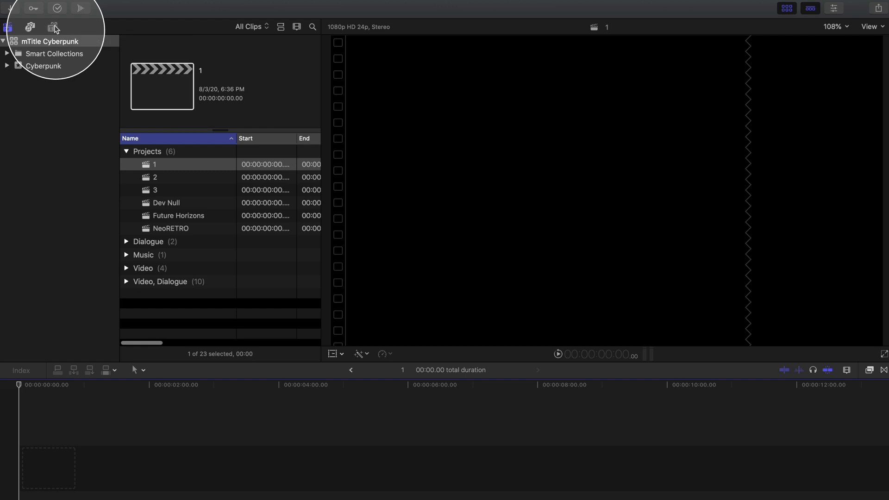
# Show the Titles browser with the installed mTitle Cyberpunk templates
pyautogui.click(53, 26)
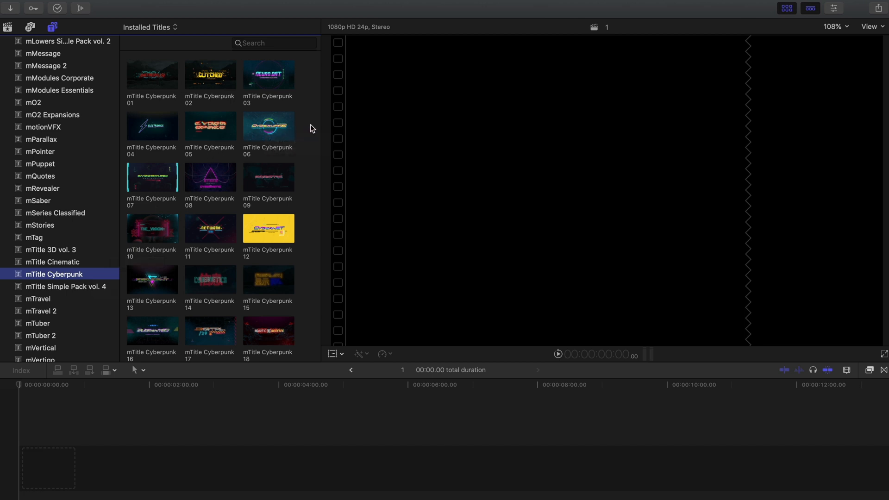
pyautogui.scroll(-3)
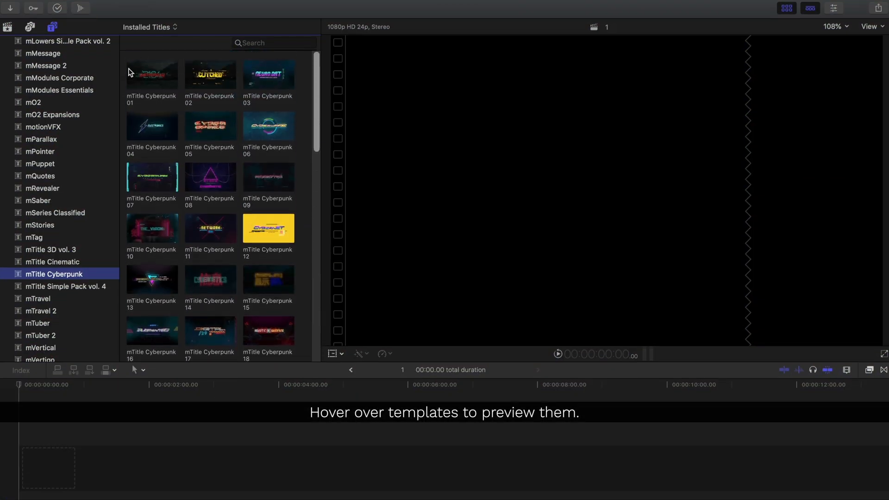
pyautogui.moveTo(151, 72)
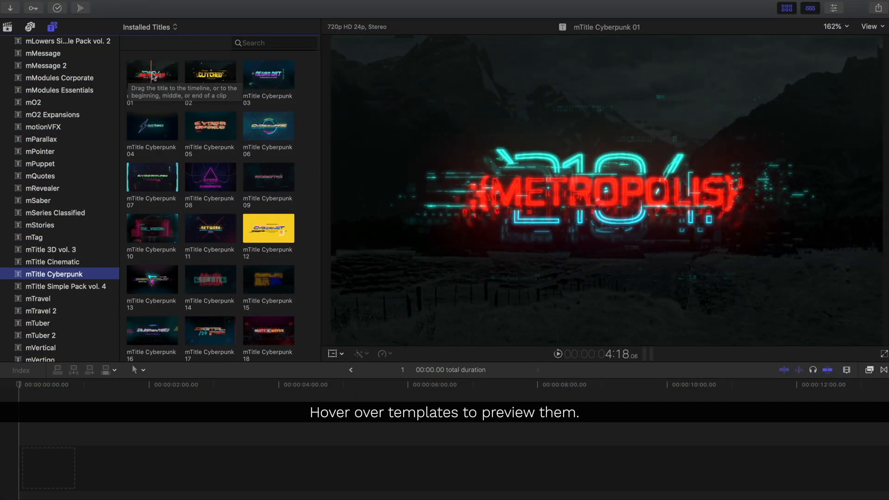
pyautogui.moveTo(210, 73)
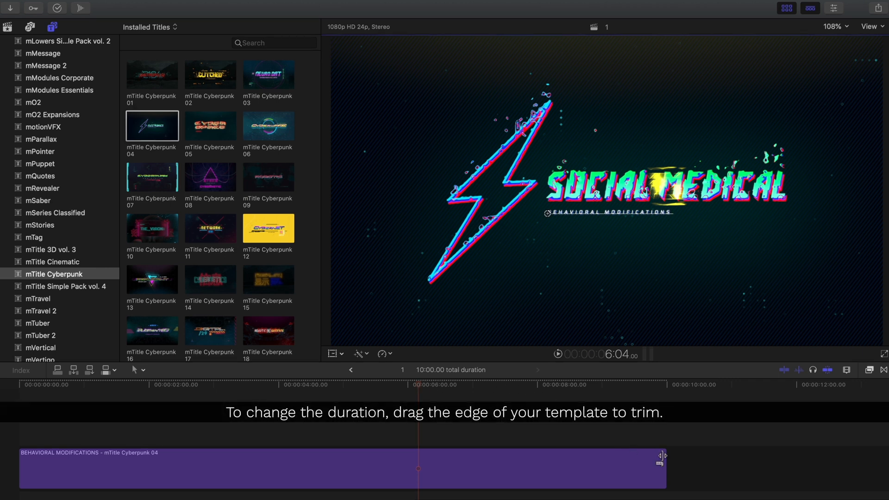
# Shorten the mTitle Cyberpunk 04 clip to about ten seconds on the timeline
pyautogui.moveTo(662, 455); pyautogui.dragTo(538, 460)
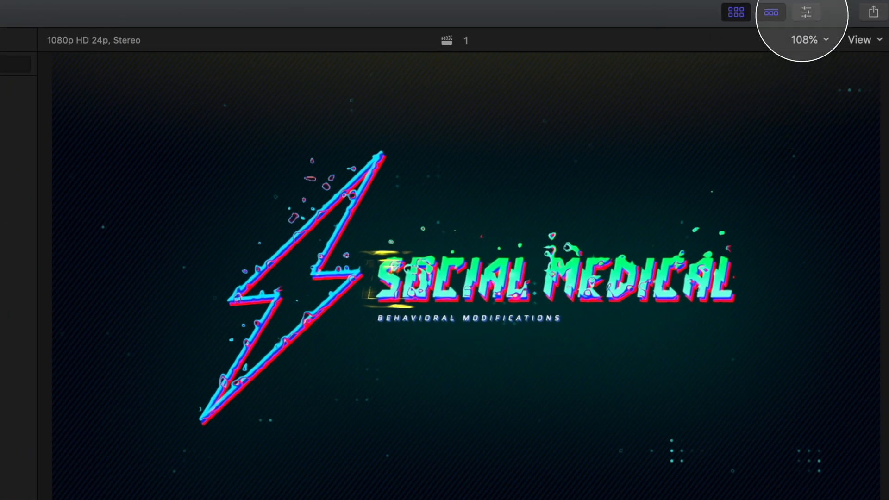
pyautogui.moveTo(807, 13)
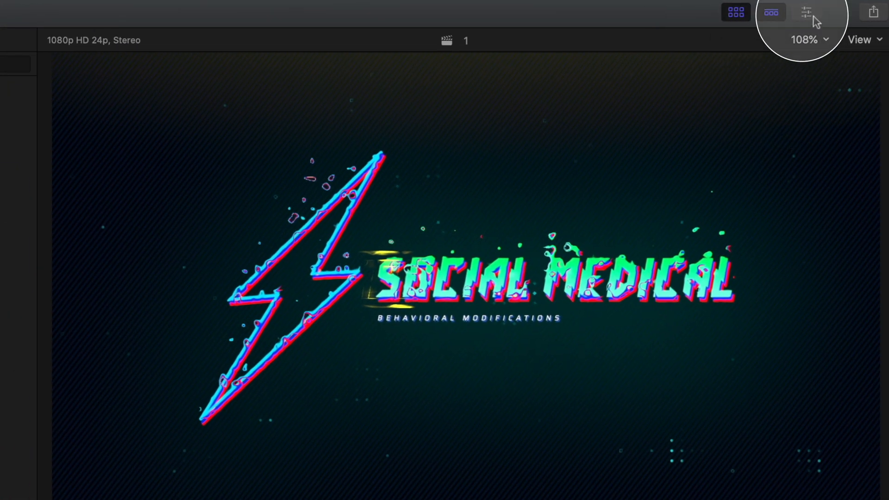
# Switch off the Cyberpunk 04 title's Animation In and Animation Out, previewing from the start
pyautogui.click(806, 11)
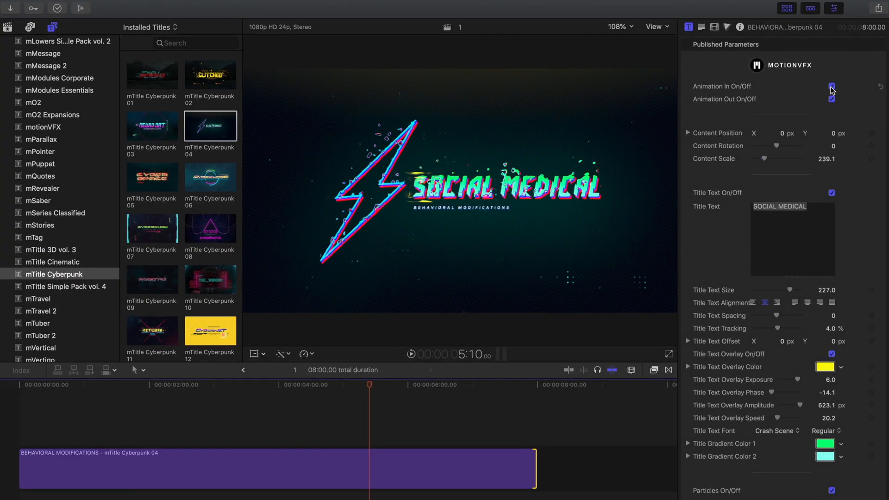
pyautogui.click(832, 86)
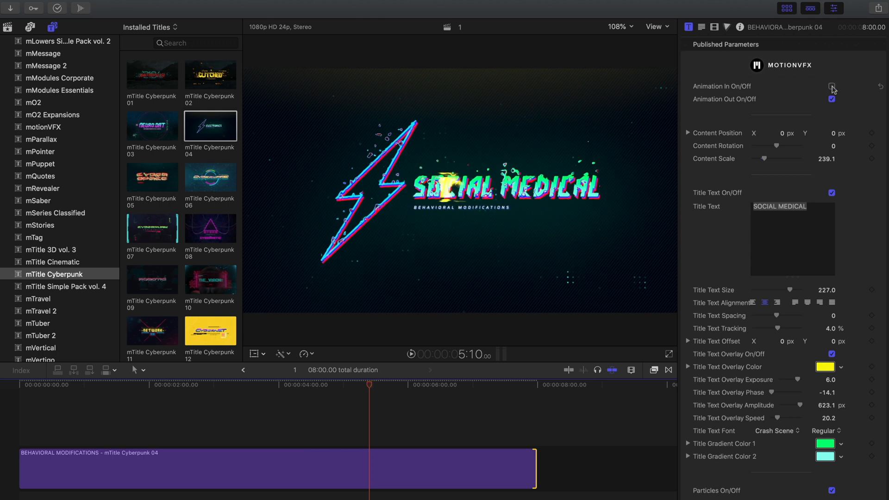
pyautogui.click(832, 87)
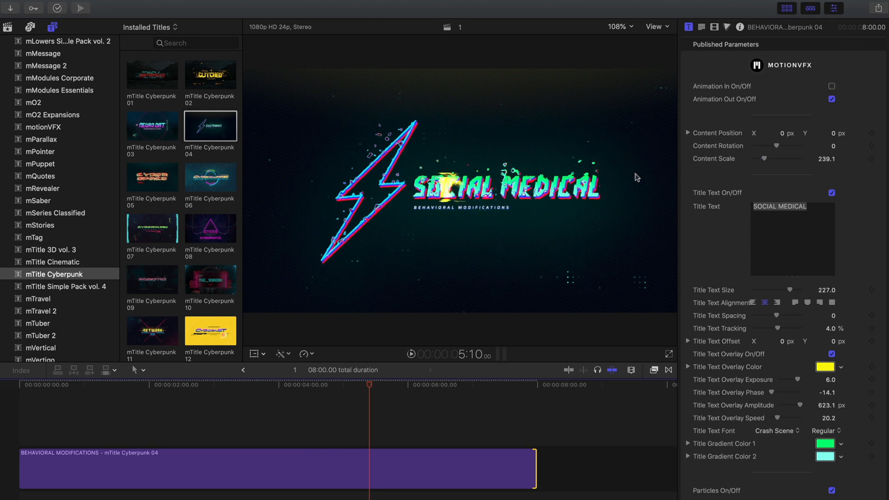
pyautogui.click(199, 384)
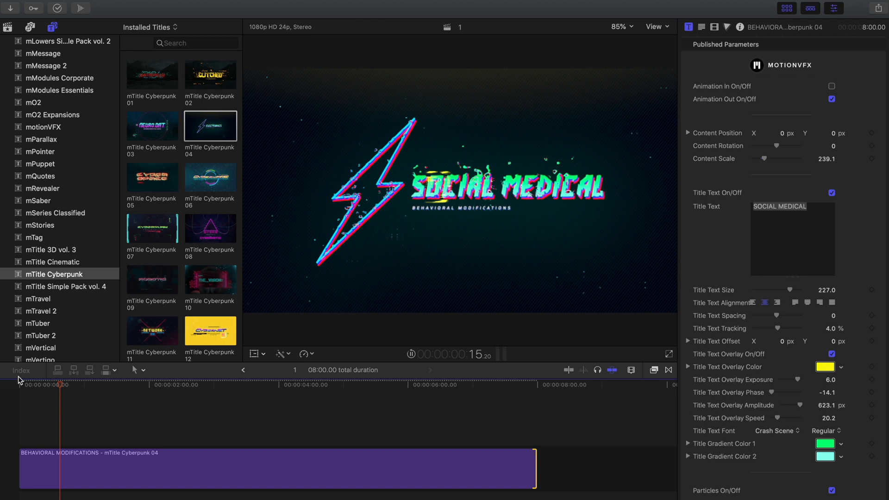
pyautogui.click(307, 385)
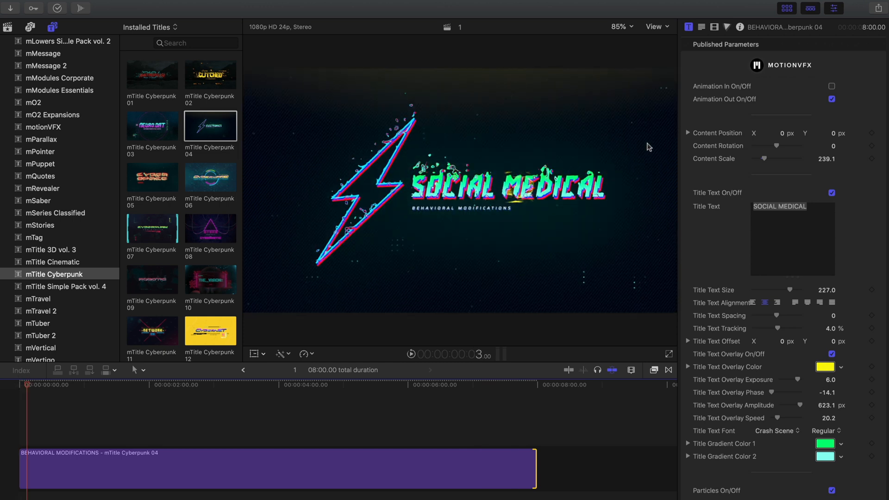
pyautogui.click(831, 99)
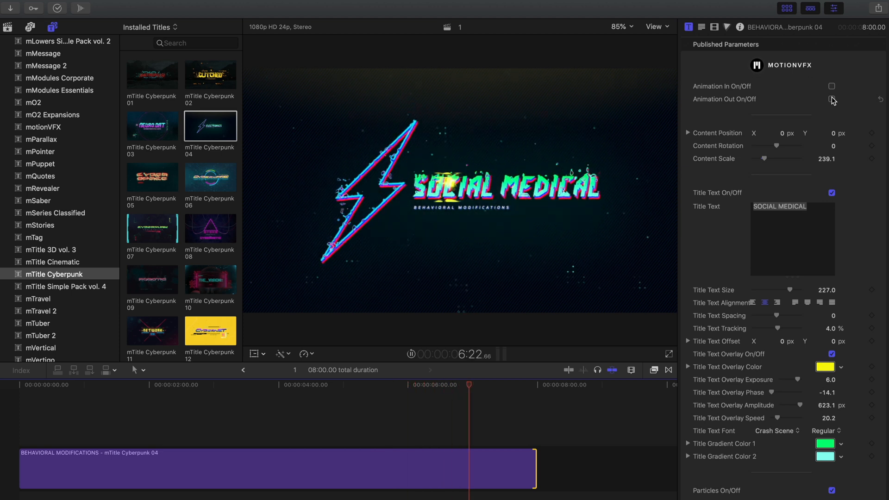
pyautogui.click(74, 385)
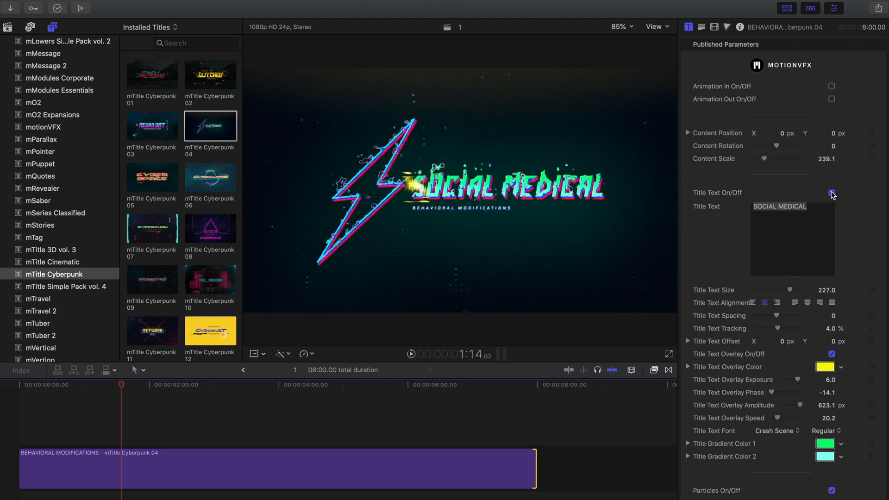
# Turn off the title text overlay and retype the main title as FUTURA OBSCRURA
pyautogui.click(832, 193)
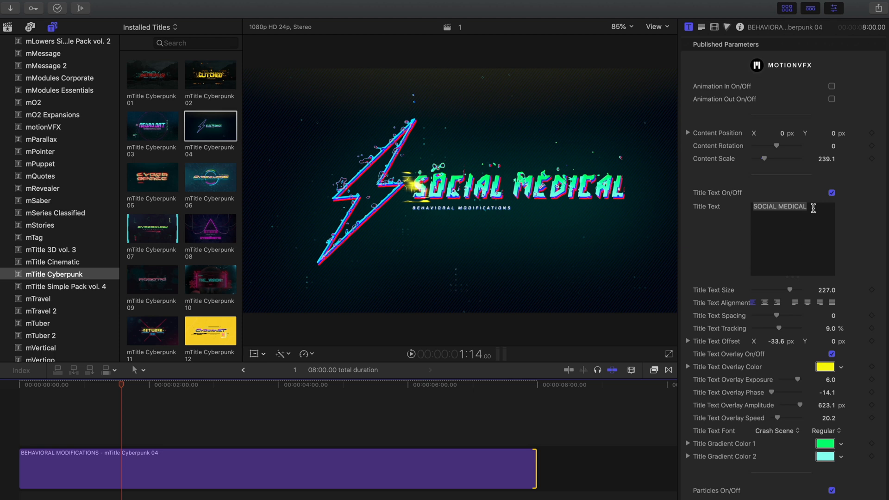
pyautogui.doubleClick(780, 207)
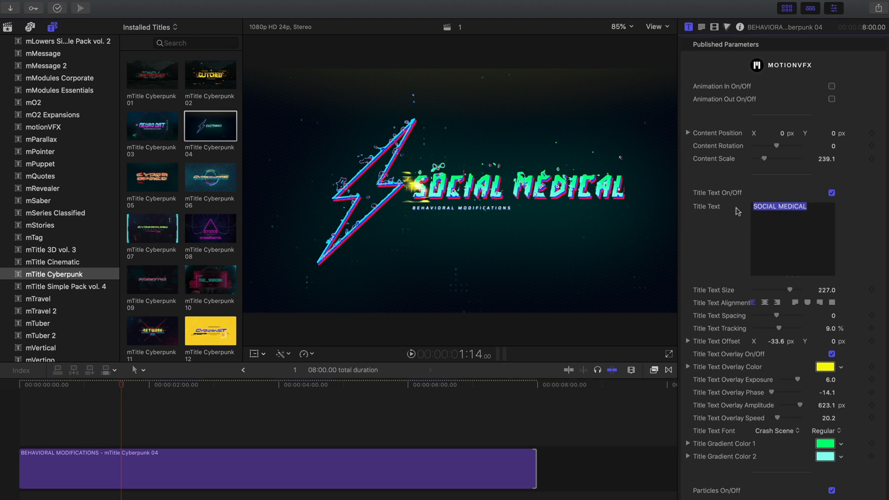
pyautogui.write('FUTURA OBSCRURA')
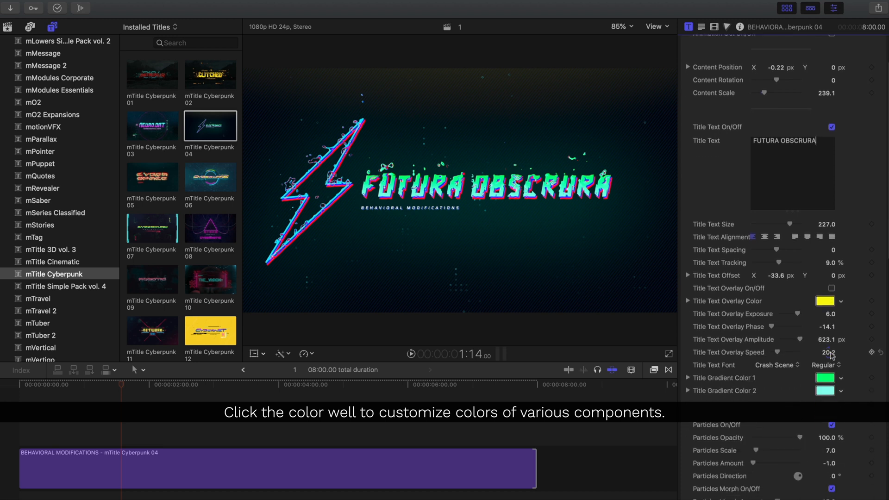
# Recolour the title gradient in blues and lower the particles opacity to about 11 percent
pyautogui.click(825, 378)
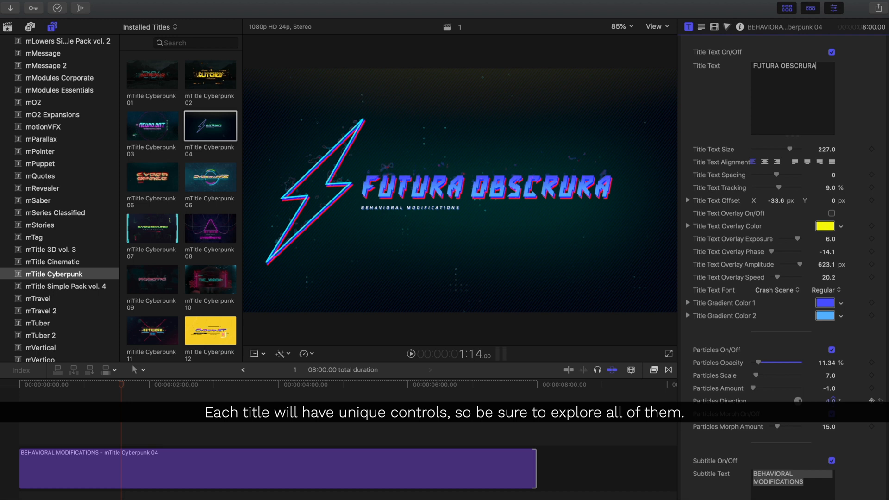
pyautogui.scroll(-3)
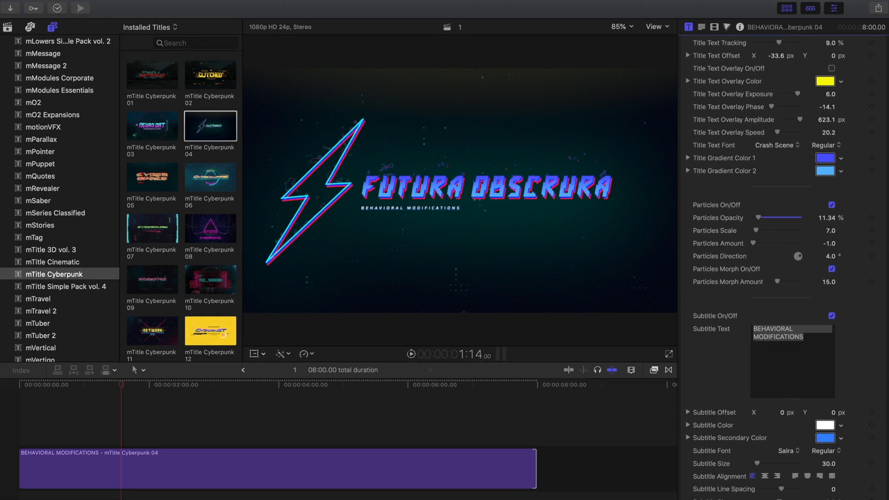
pyautogui.scroll(-3)
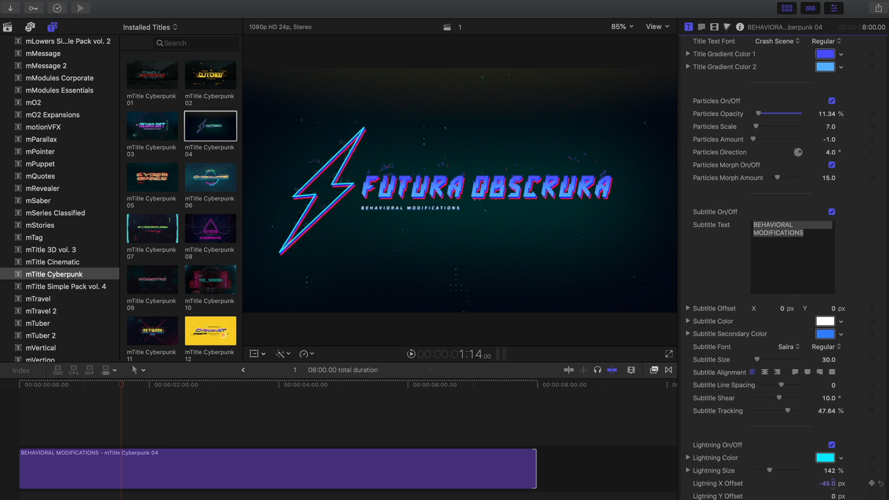
pyautogui.scroll(-3)
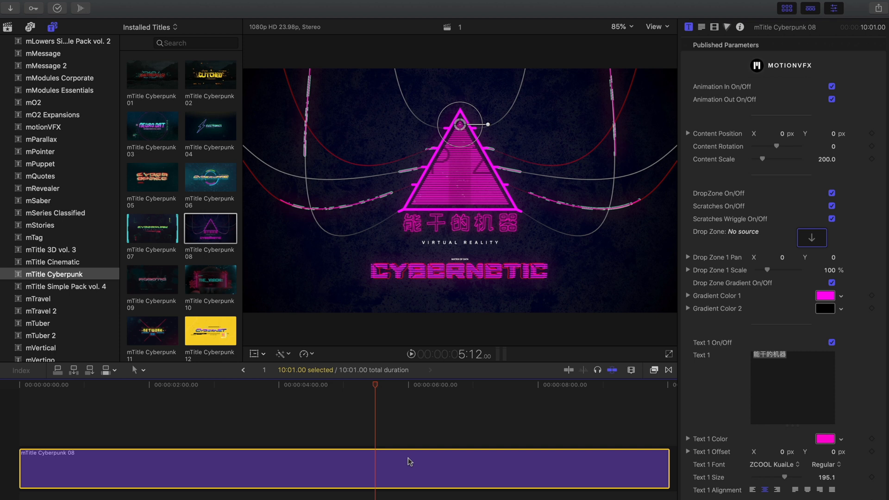
# Apply the MVFX LOGO clip from the Cyberpunk event as the triangle drop zone source
pyautogui.click(812, 237)
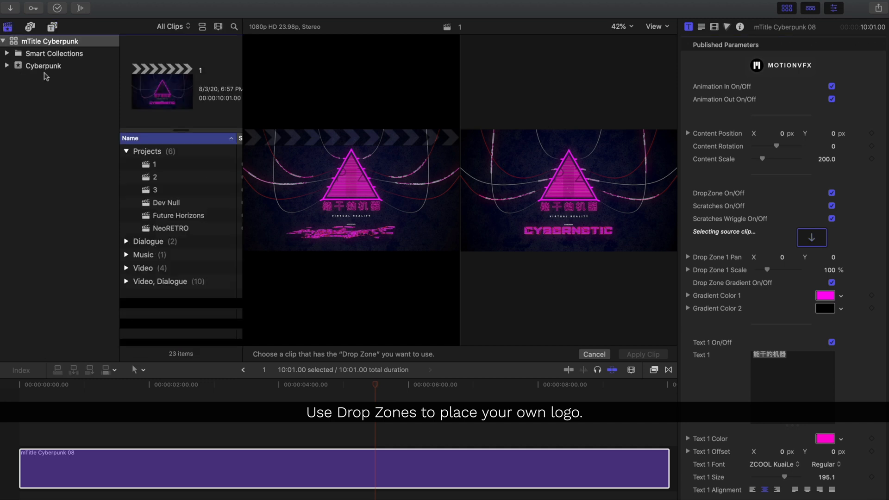
pyautogui.click(126, 268)
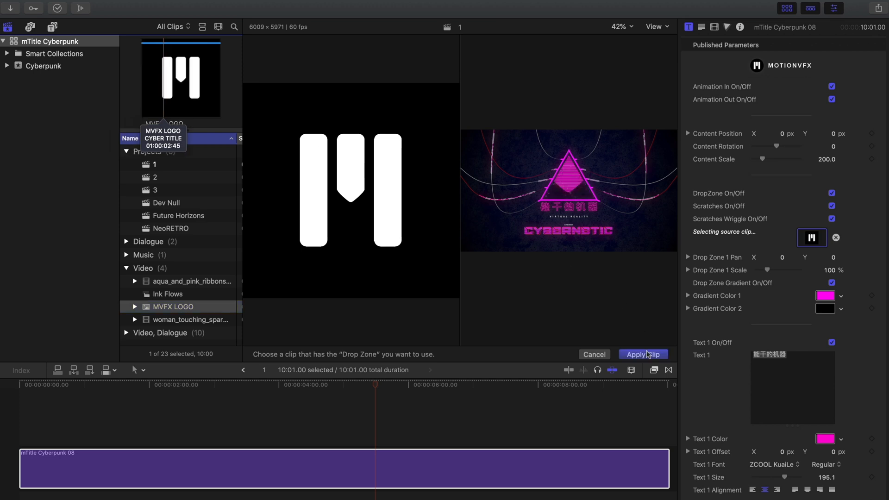
pyautogui.click(643, 354)
pyautogui.write('MOTION')
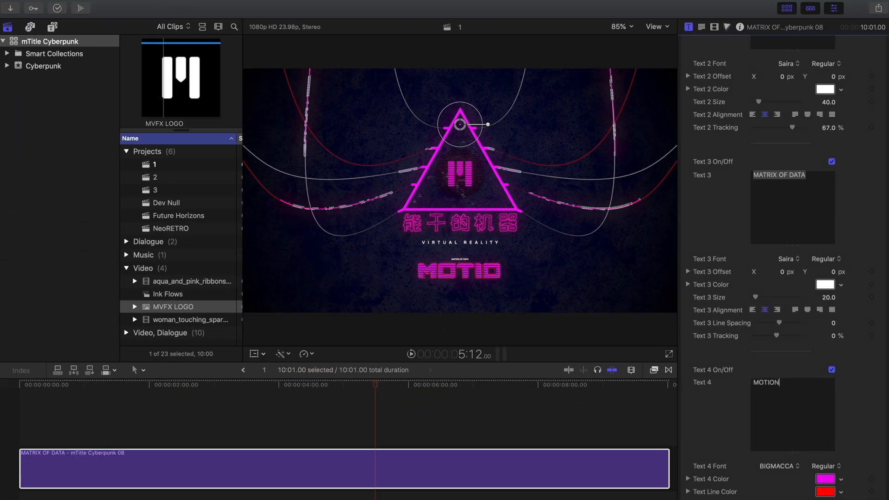
# Colour the MOTIONVFX Text 4 title a blue shade
pyautogui.click(825, 492)
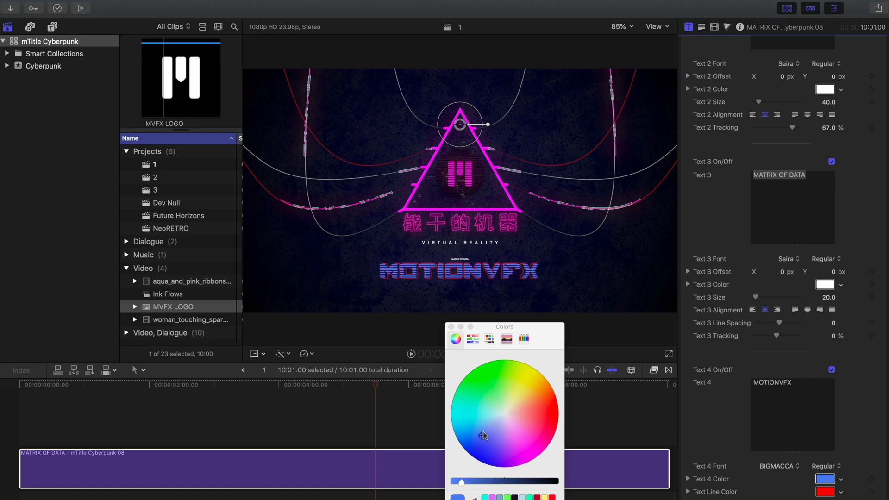
pyautogui.click(467, 419)
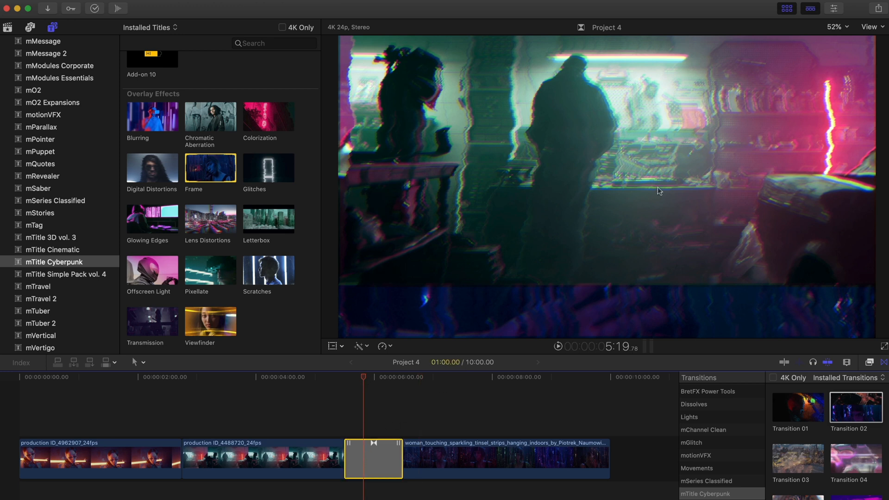
# Add Transition 03 between the first two clips and lower Transition 04's vertical blur
pyautogui.click(833, 9)
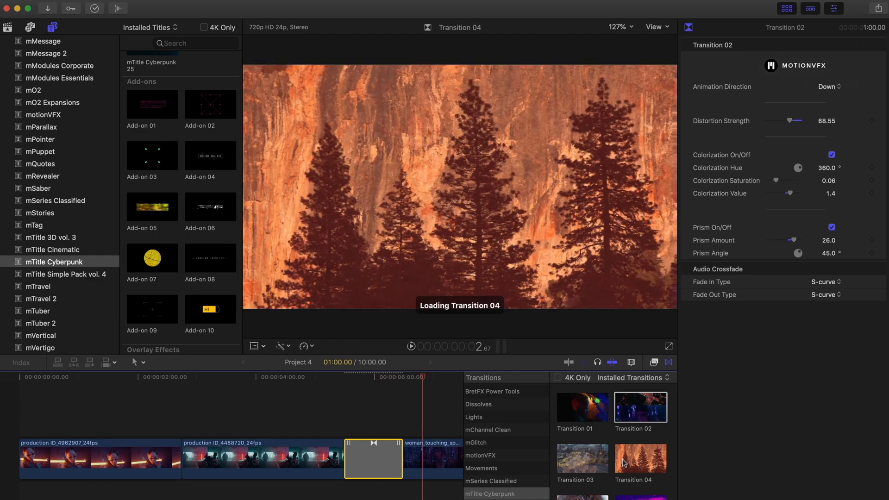
pyautogui.click(640, 459)
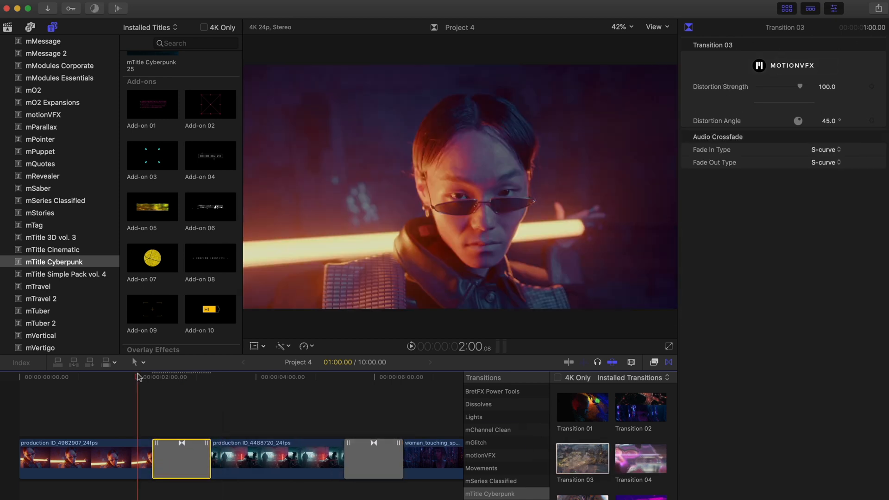
pyautogui.click(404, 346)
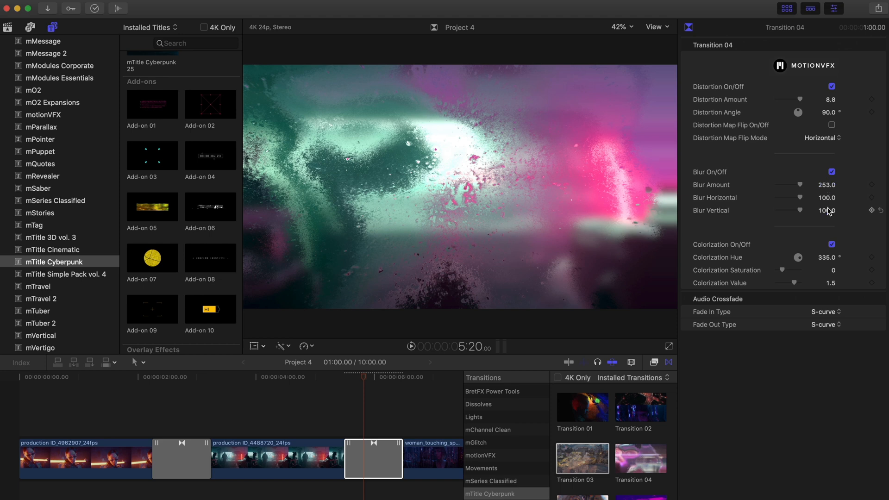
pyautogui.moveTo(817, 210); pyautogui.dragTo(786, 210)
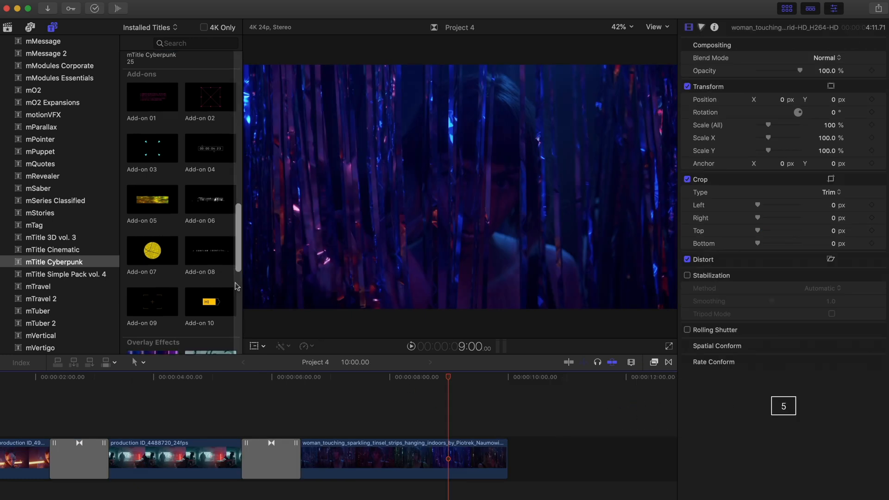
# Place the Colorization overlay over the tinsel clip and raise its Hue Shift toward pink and teal
pyautogui.scroll(-3)
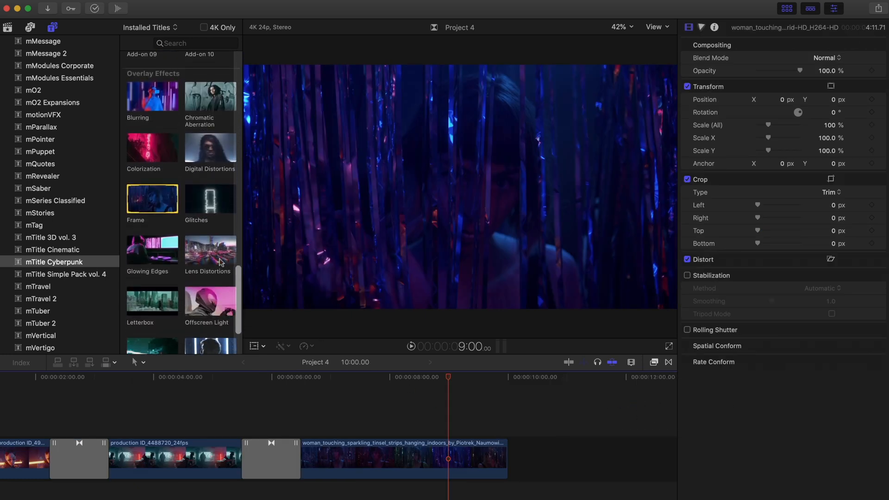
pyautogui.click(151, 147)
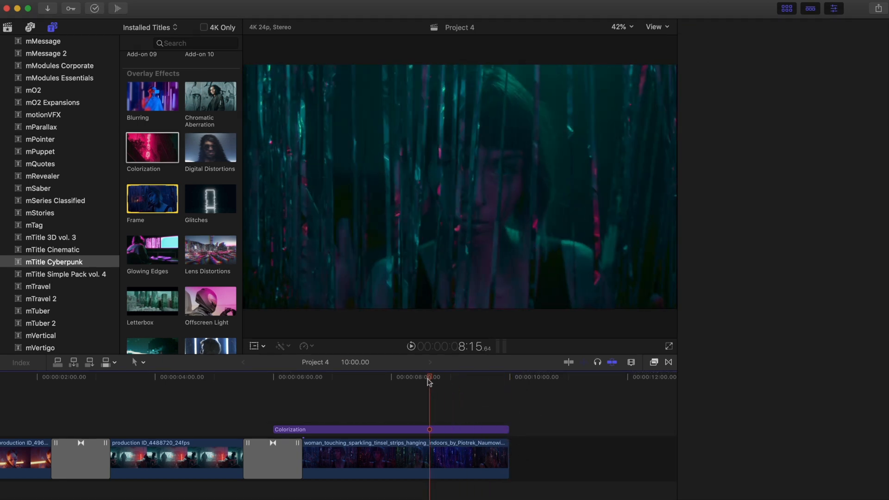
pyautogui.click(390, 429)
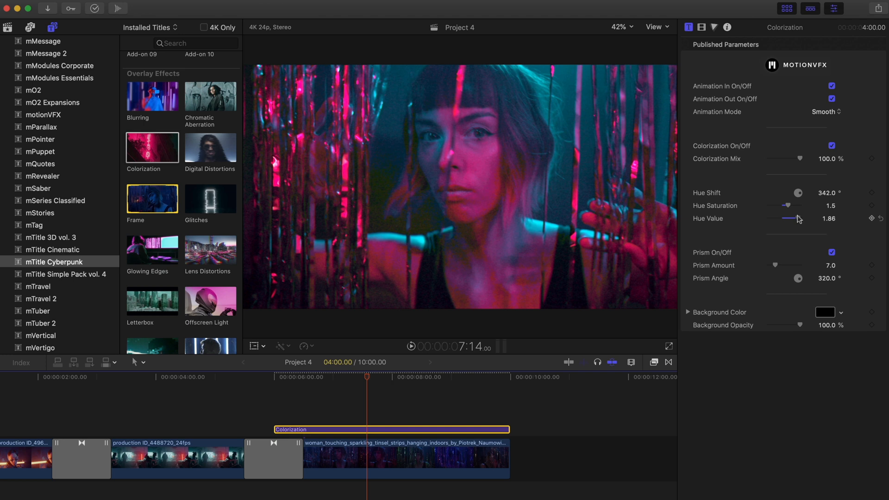
pyautogui.moveTo(777, 266); pyautogui.dragTo(796, 265)
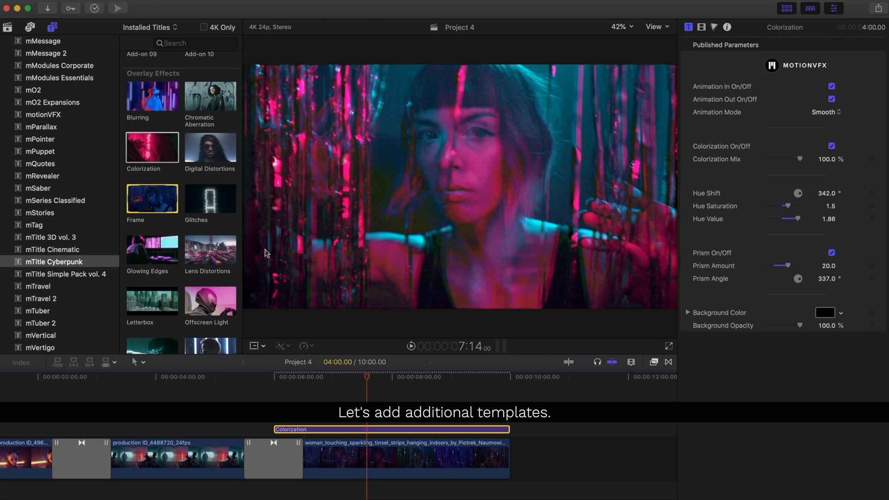
# Stack Glowing Edges above Colorization with grey and red colours and a tuned Mask Oscillate Y
pyautogui.click(152, 251)
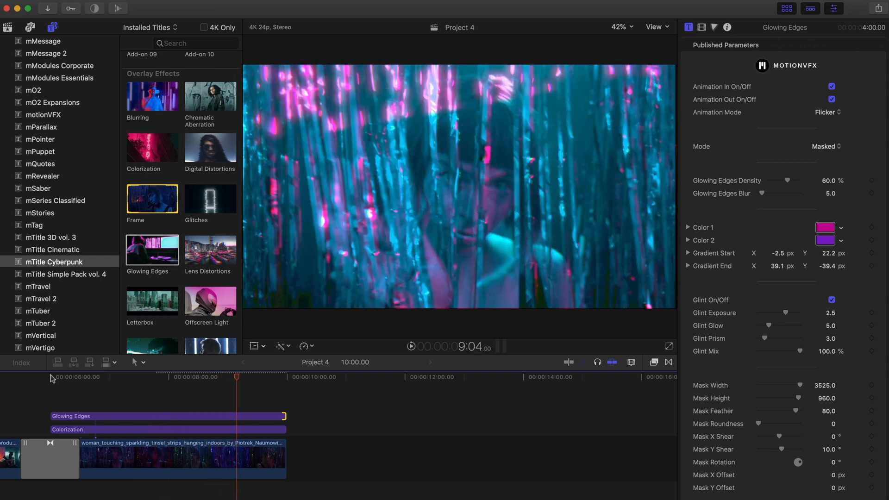
pyautogui.click(167, 416)
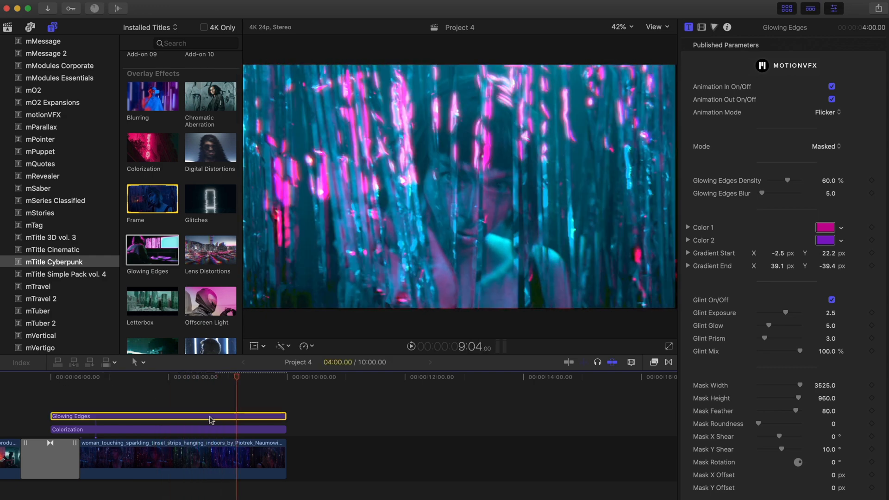
pyautogui.click(826, 228)
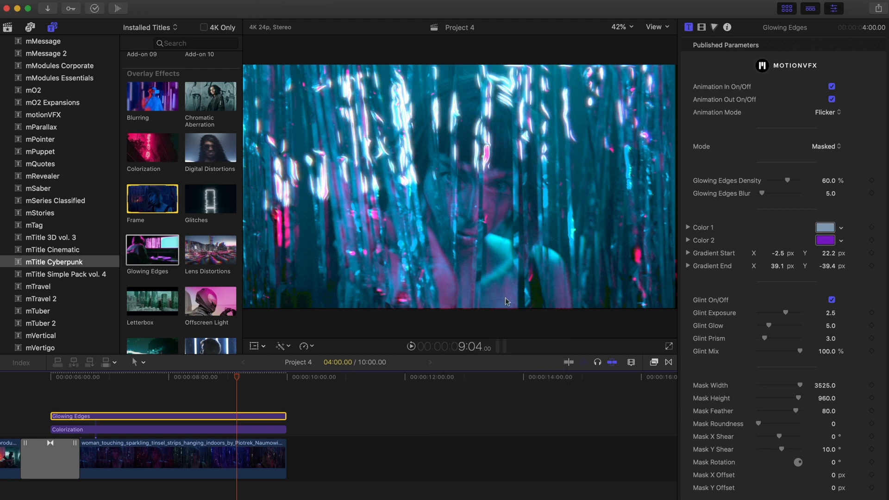
pyautogui.click(827, 240)
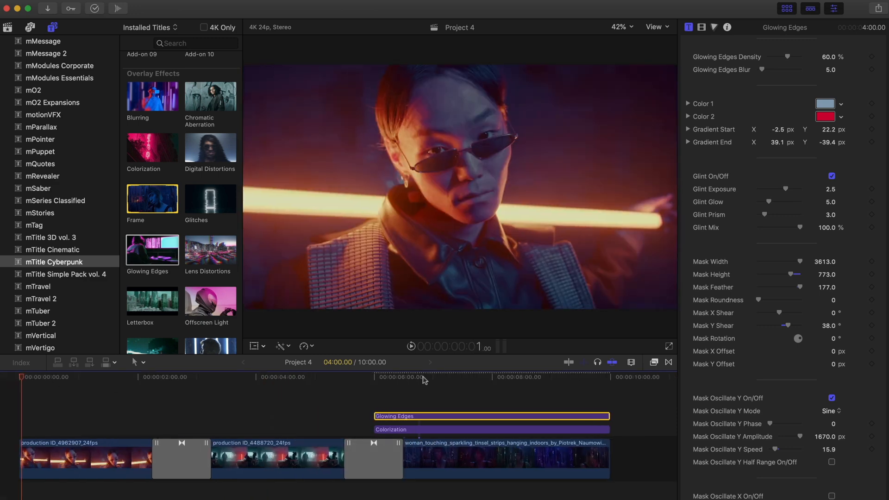
pyautogui.click(554, 377)
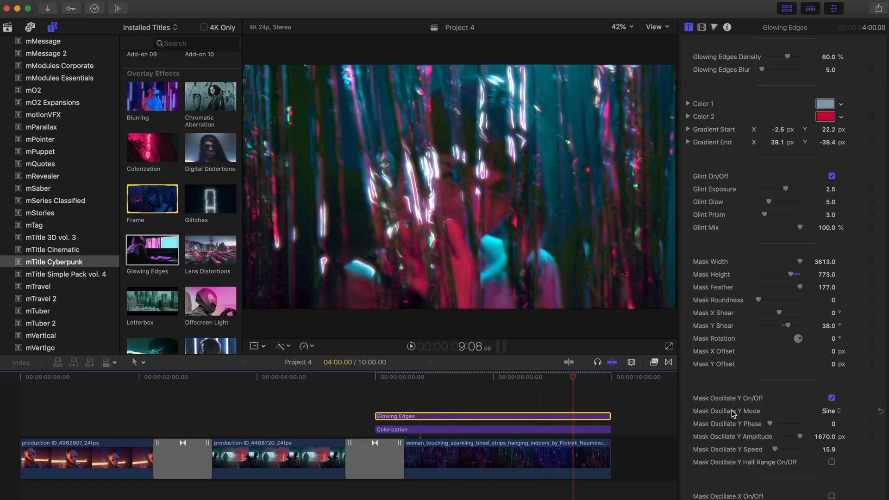
pyautogui.moveTo(800, 450); pyautogui.dragTo(780, 449)
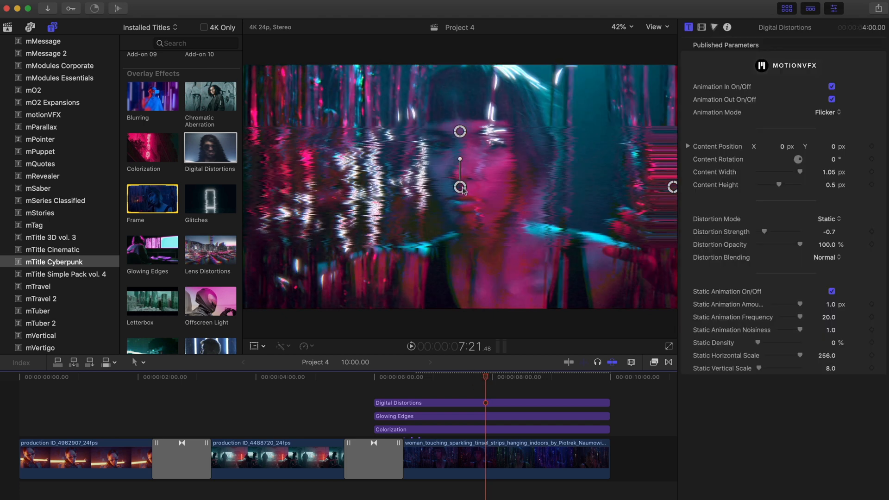
# Reshape the Digital Distortions area over the woman's face and trim Blurring to the tinsel clip's end
pyautogui.moveTo(460, 187); pyautogui.dragTo(459, 111)
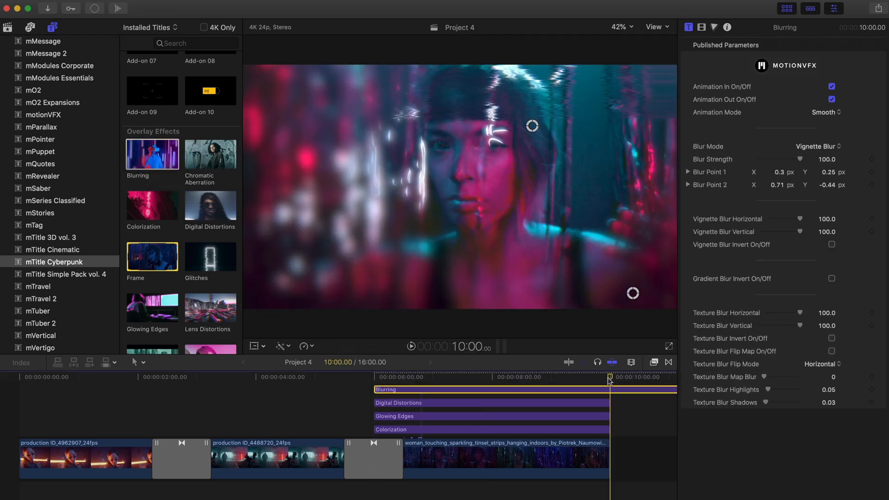
pyautogui.click(522, 377)
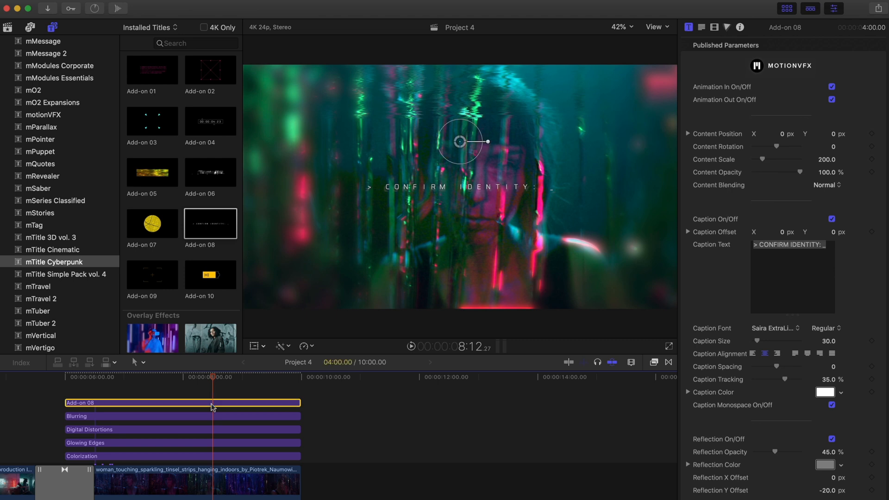
# Set the Add-on 08 caption to > CHOOSE YOUR OWN ADVENTURE < and scale its content up slightly
pyautogui.doubleClick(790, 245)
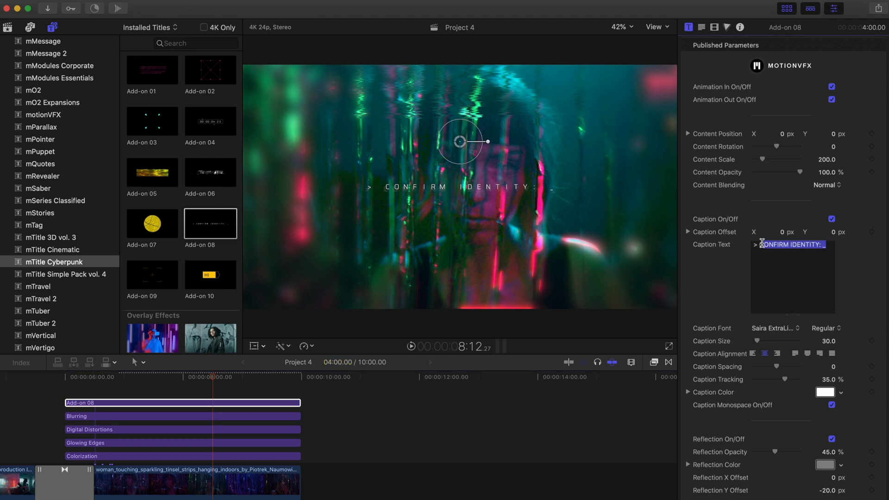
pyautogui.write('> CHOOSE YOUR OWN ADVENTURE <')
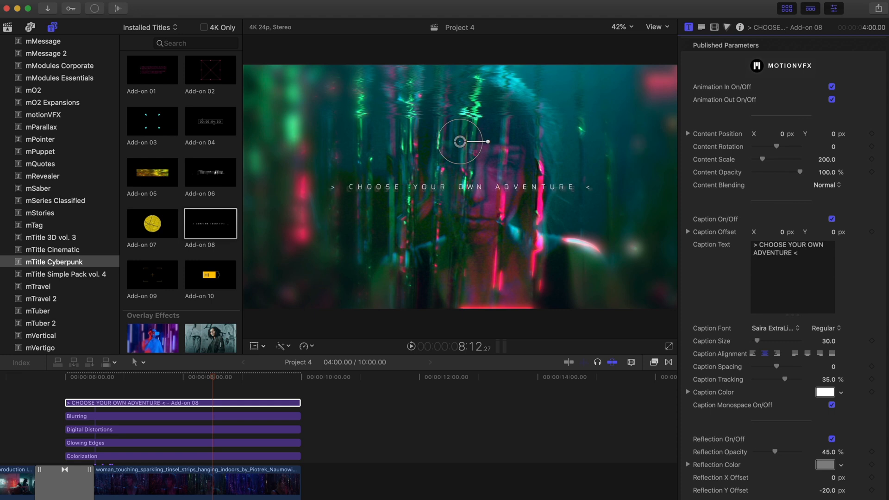
pyautogui.moveTo(487, 142); pyautogui.dragTo(479, 162)
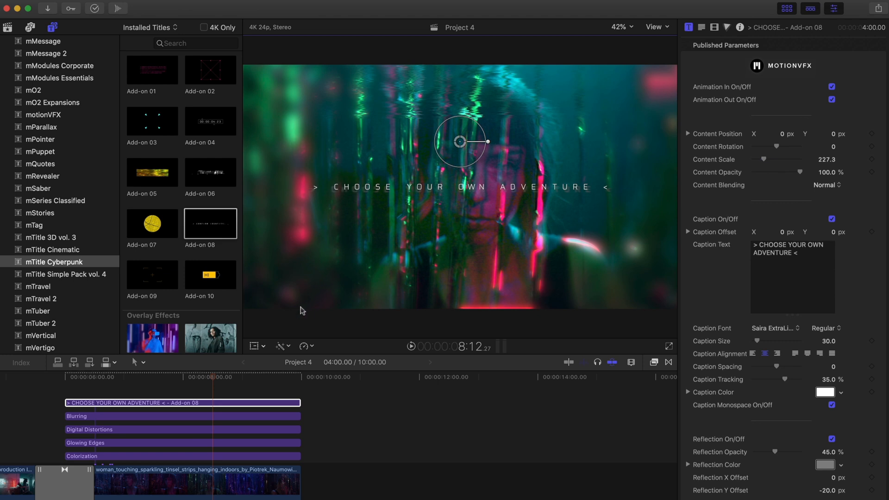
pyautogui.moveTo(66, 381)
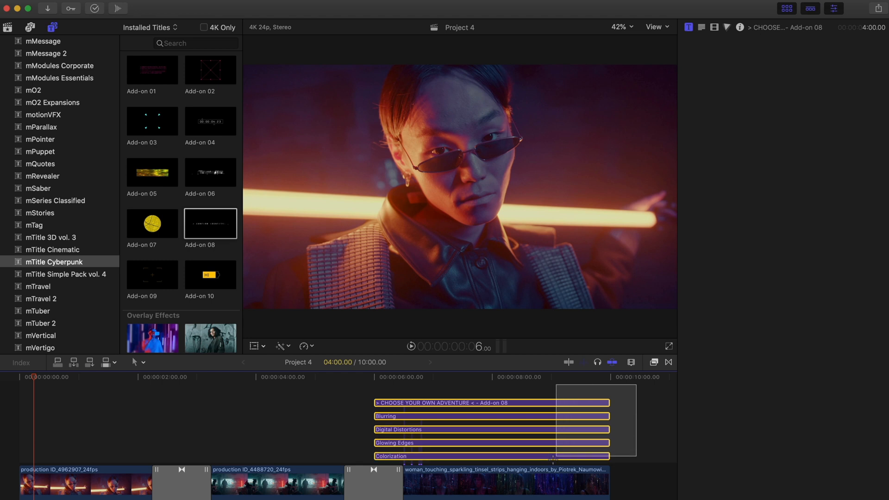
# Merge the selected overlays and last clip into a compound clip named Glow
pyautogui.click(739, 27)
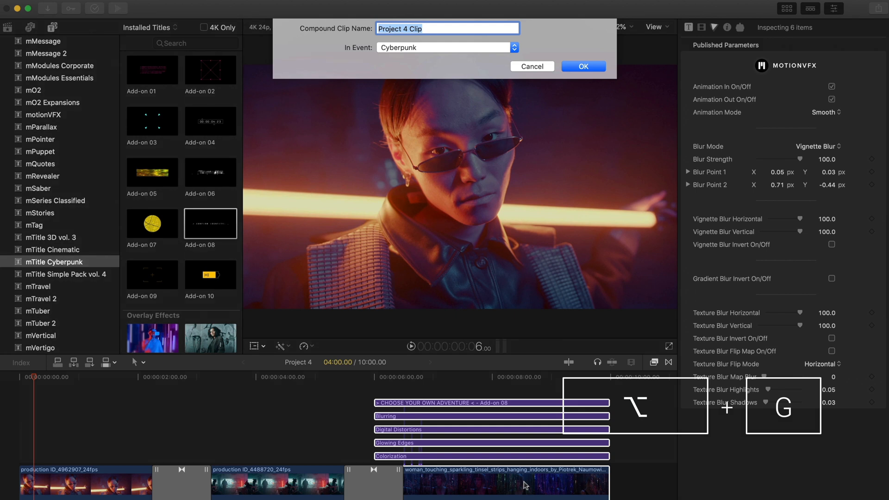
pyautogui.write('Glow')
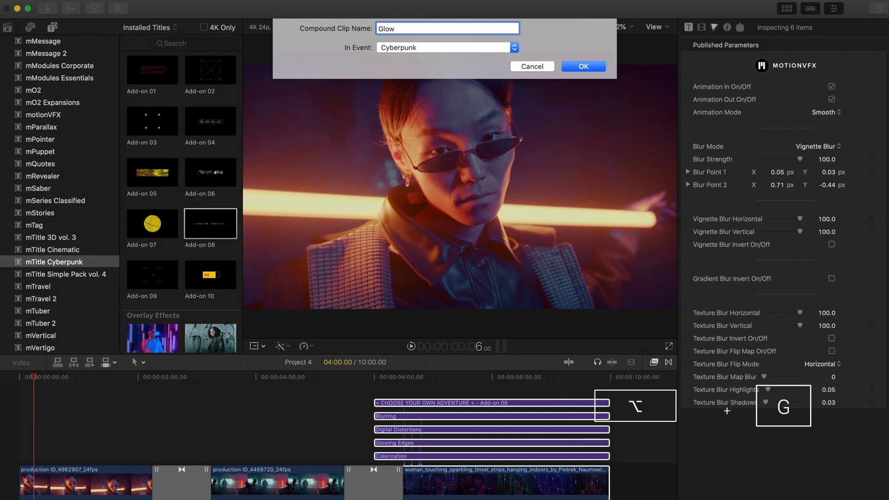
pyautogui.click(583, 66)
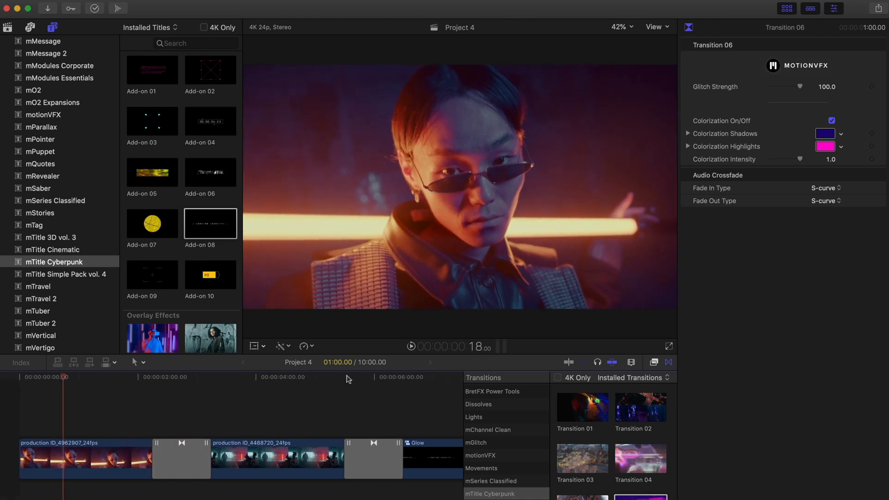
# Scroll the Titles browser to the Lens Distortions overlay for the opening clips
pyautogui.scroll(-3)
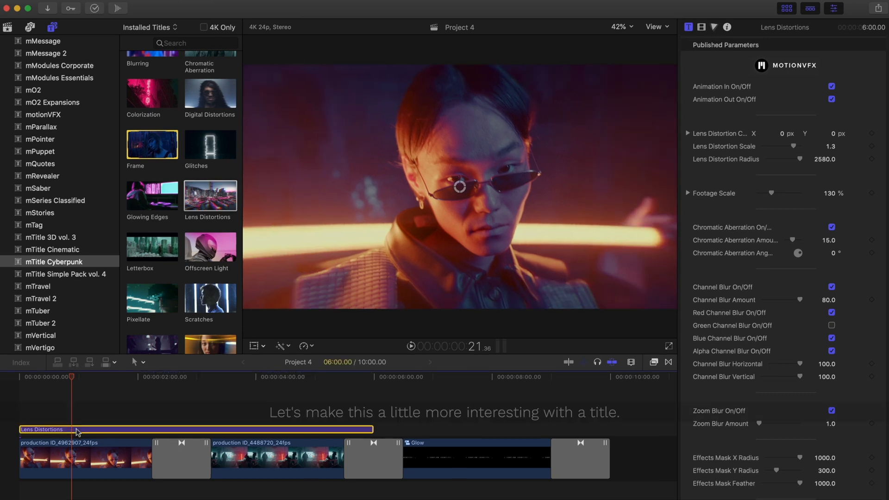
pyautogui.scroll(-3)
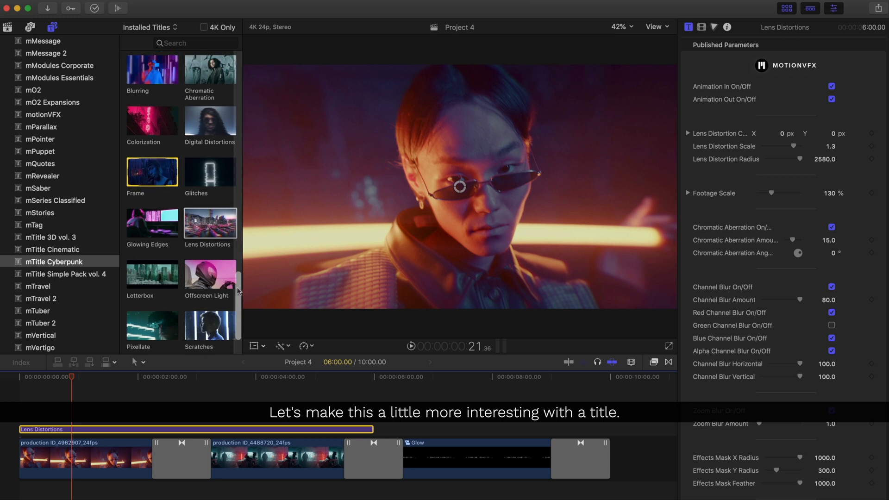
pyautogui.scroll(-3)
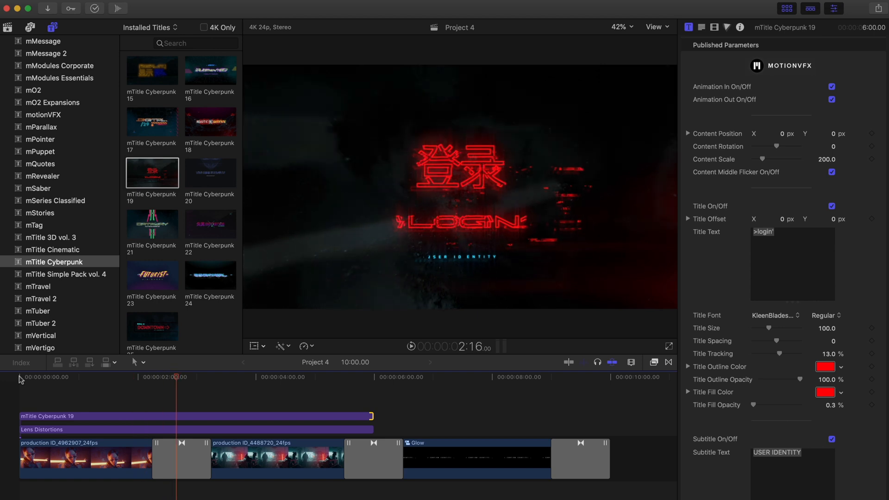
# Set the Cyberpunk 19 Title Text to NeoRetro and Subtitle Text to AD 2020
pyautogui.doubleClick(764, 232)
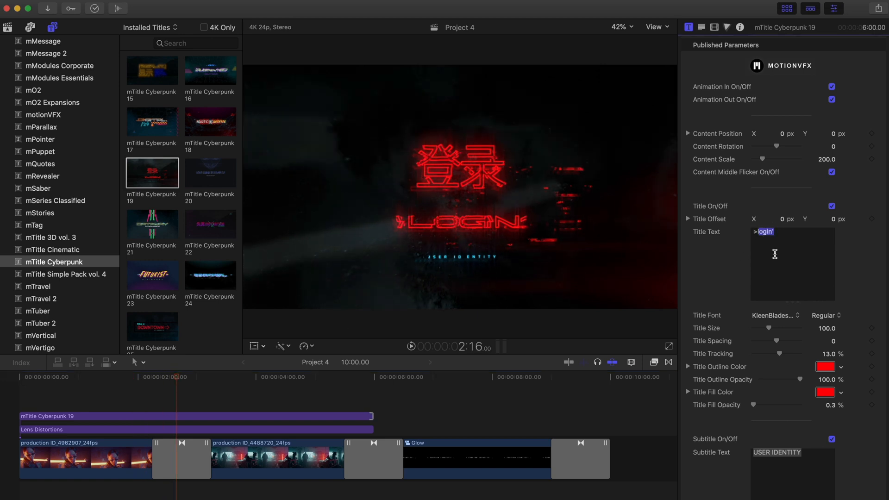
pyautogui.write('NeoRetro')
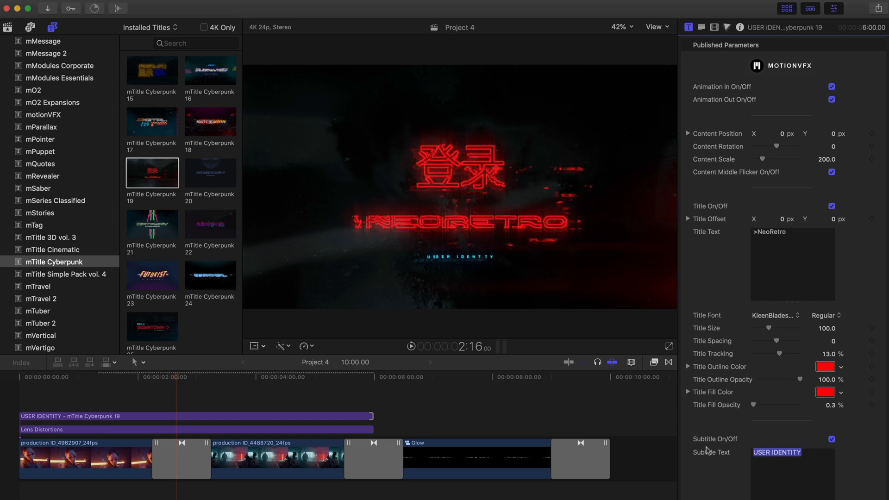
pyautogui.write('AD 2020')
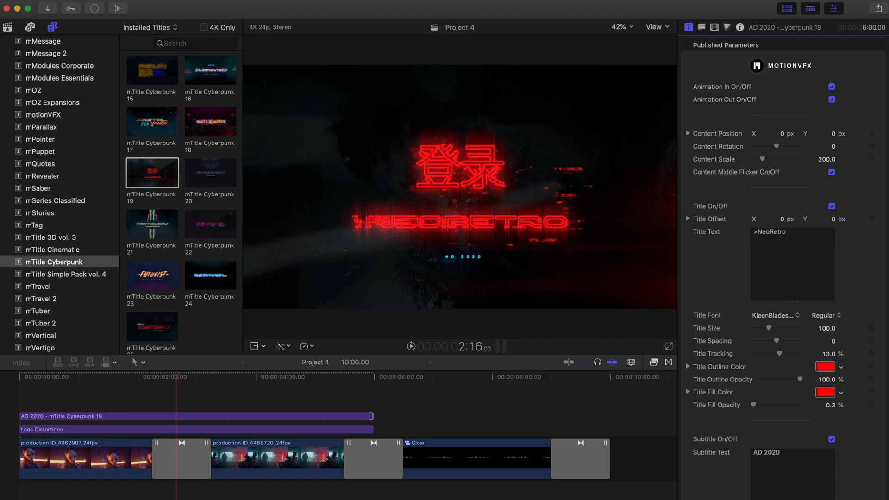
# Scroll the Inspector down to the signature outline color controls for the pink outline
pyautogui.scroll(-3)
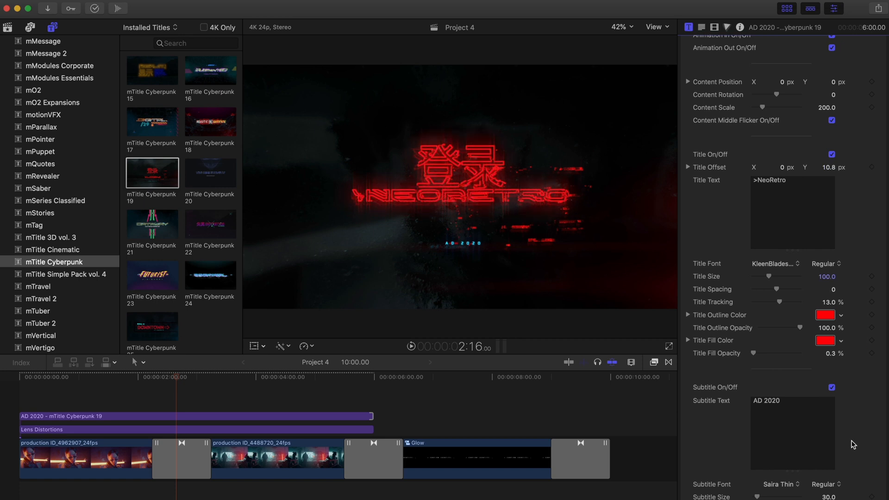
pyautogui.scroll(-3)
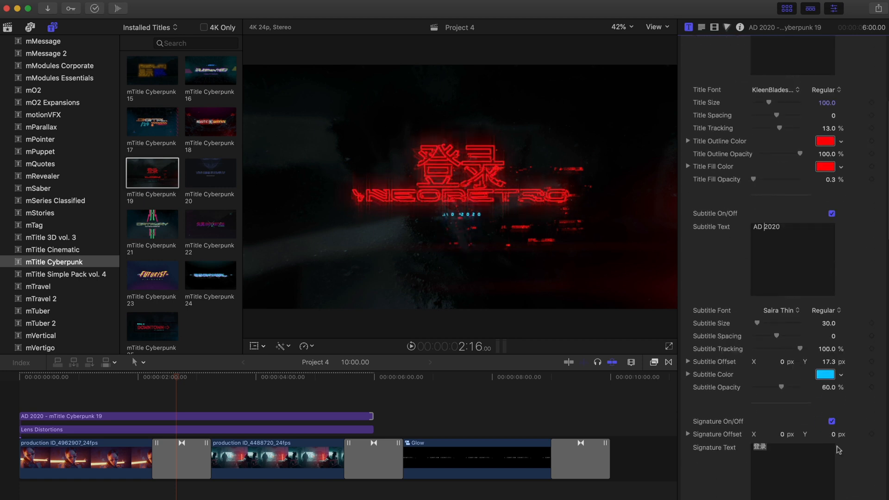
pyautogui.scroll(-3)
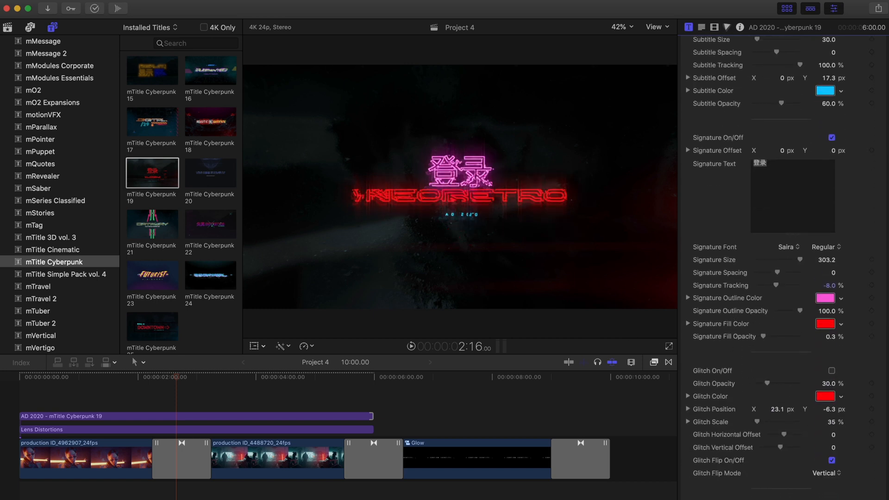
# Raise the NeoRetro title's Streak Opacity to about 85% and lower Background Opacity to reveal footage
pyautogui.click(196, 416)
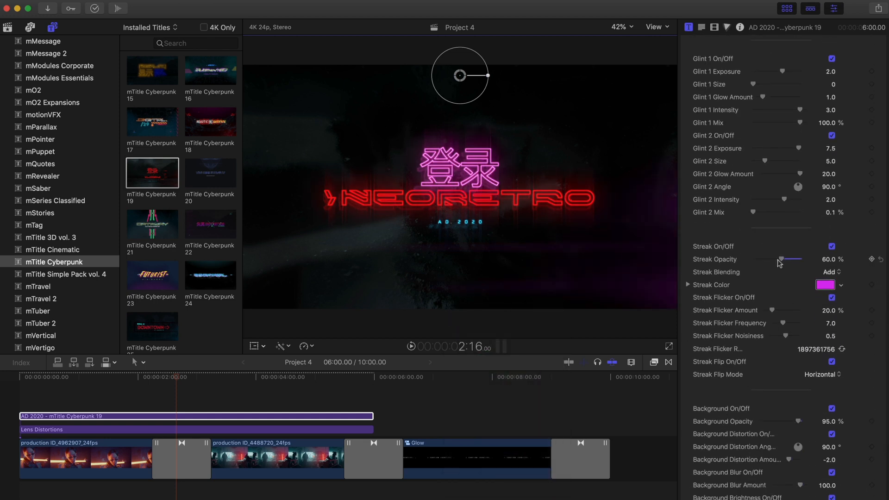
pyautogui.moveTo(805, 422); pyautogui.dragTo(793, 422)
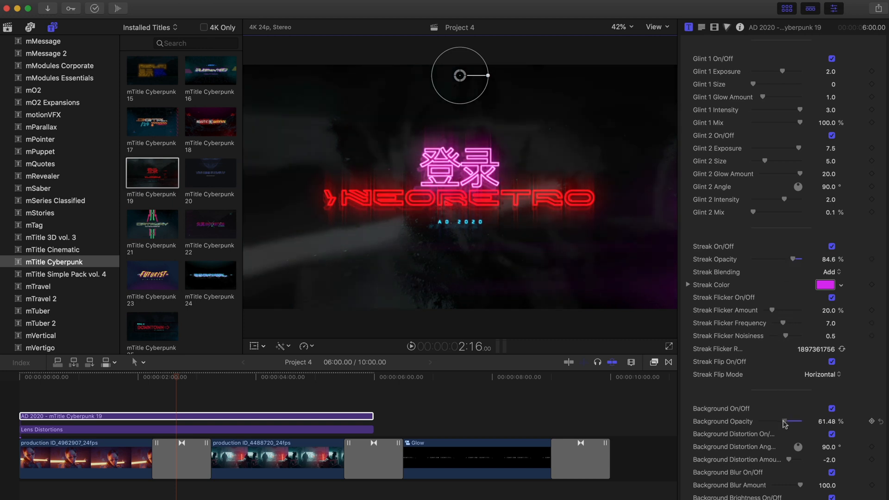
pyautogui.moveTo(794, 422); pyautogui.dragTo(786, 421)
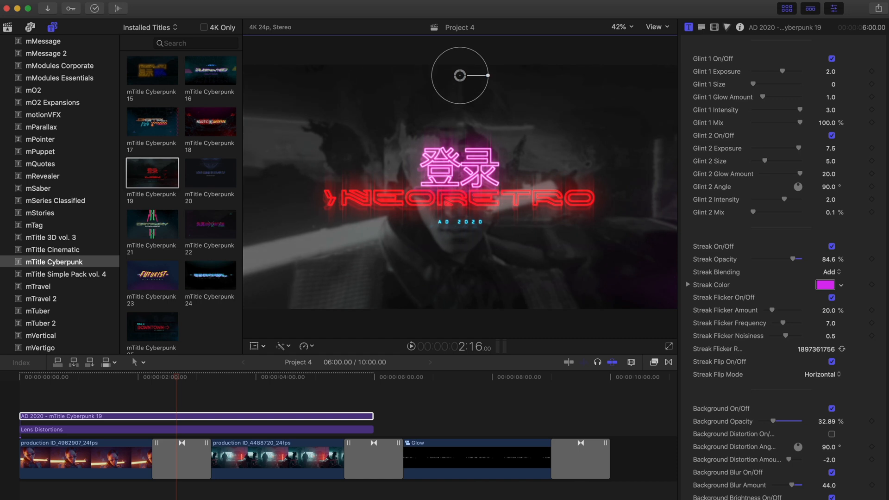
pyautogui.scroll(-3)
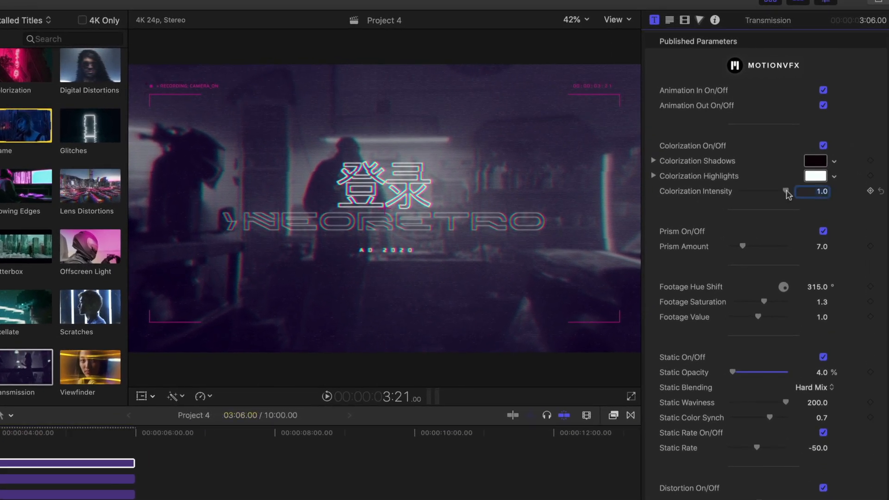
# Adjust the Transmission overlay's Colorization Intensity for a desaturated camera look
pyautogui.moveTo(792, 192); pyautogui.dragTo(775, 192)
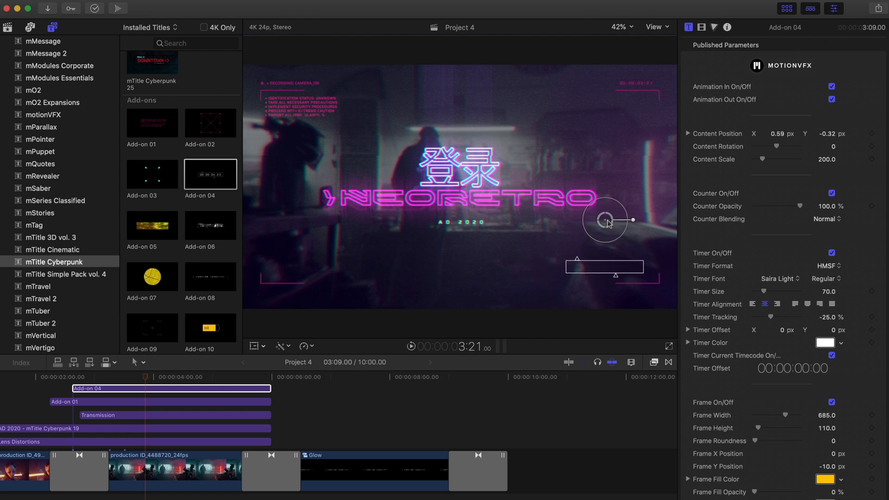
# Enlarge the Add-on 04 HUD graphics with the on-screen Content Scale handle
pyautogui.moveTo(605, 220); pyautogui.dragTo(629, 234)
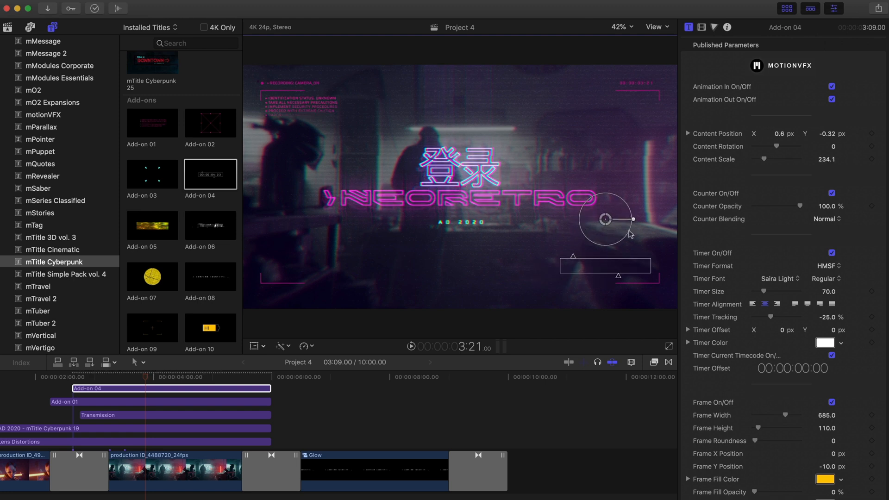
pyautogui.scroll(-3)
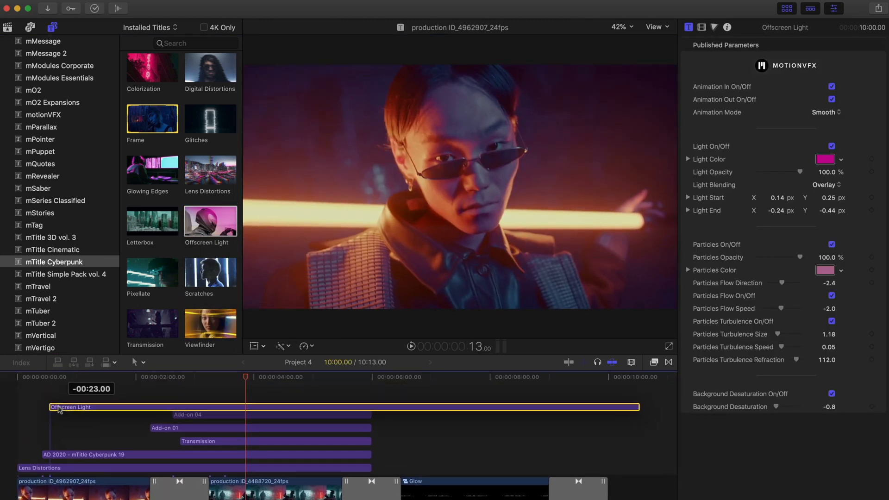
# Trim the Offscreen Light overlay's end back to about six seconds
pyautogui.moveTo(638, 406); pyautogui.dragTo(397, 407)
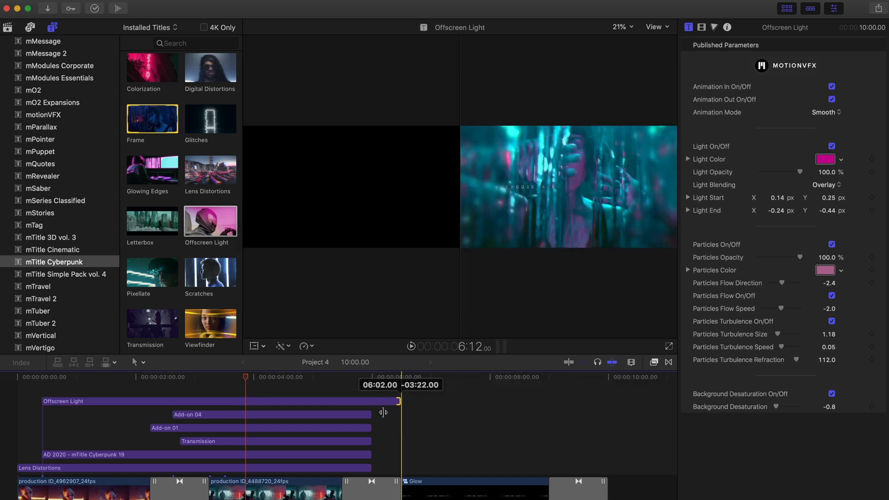